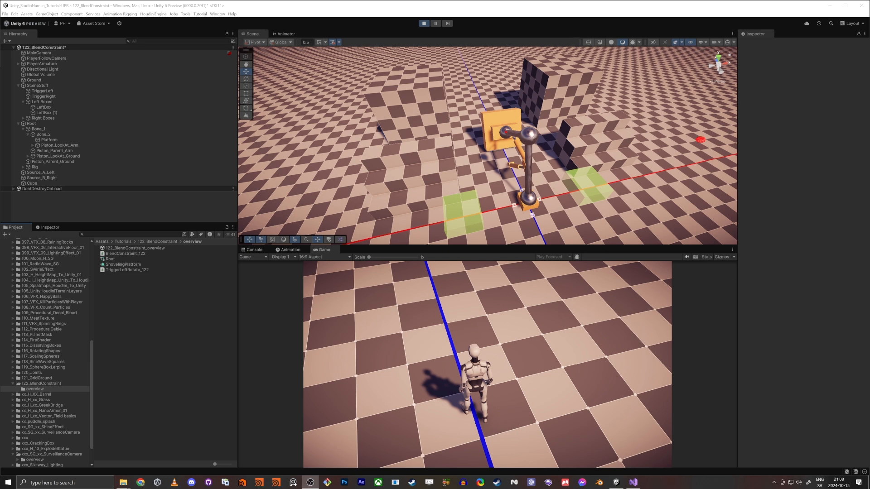
mouse_move(364, 8)
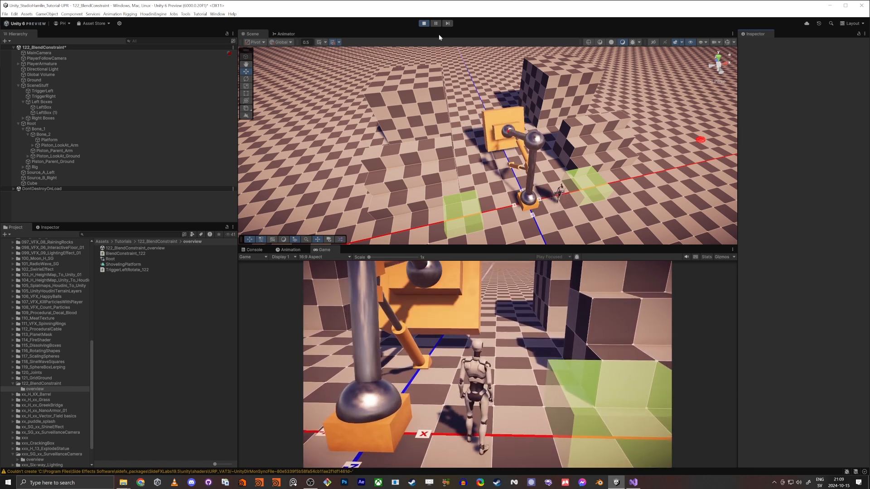
Step: Expand BasicAsync and BasicCoroutine and add a StartCoroutine reminder comment above the coroutine
click(424, 24)
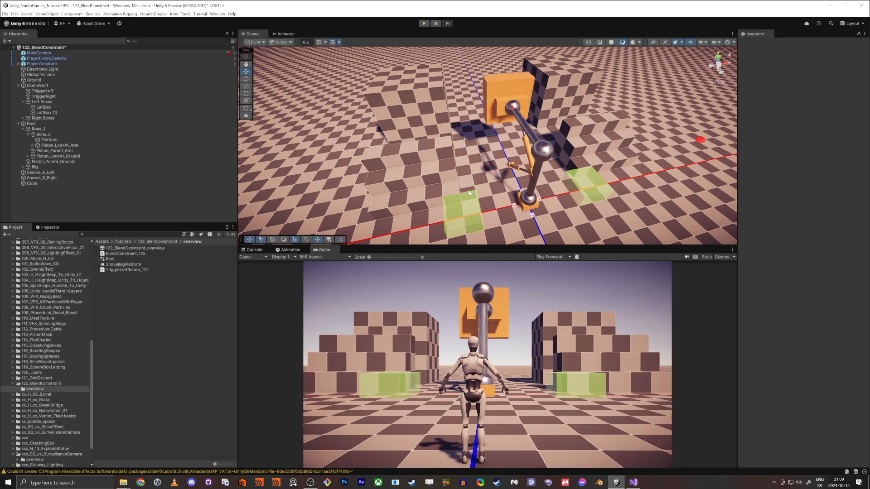
mouse_move(361, 210)
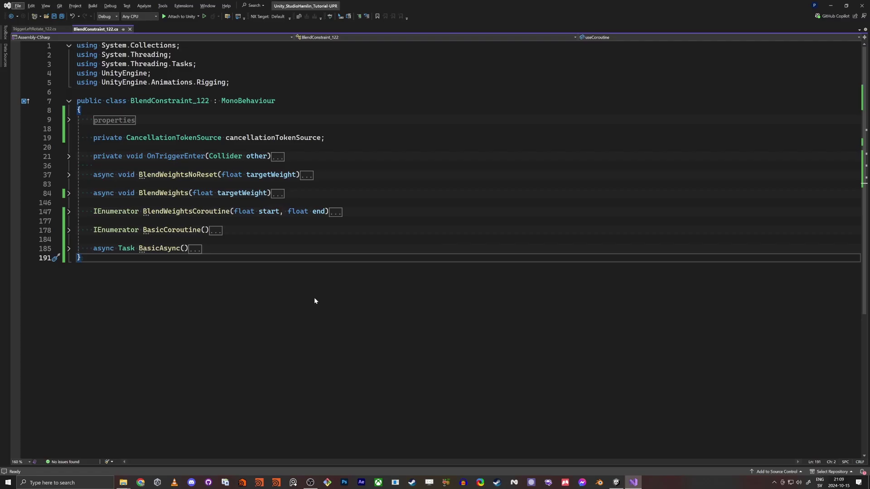
mouse_move(88, 279)
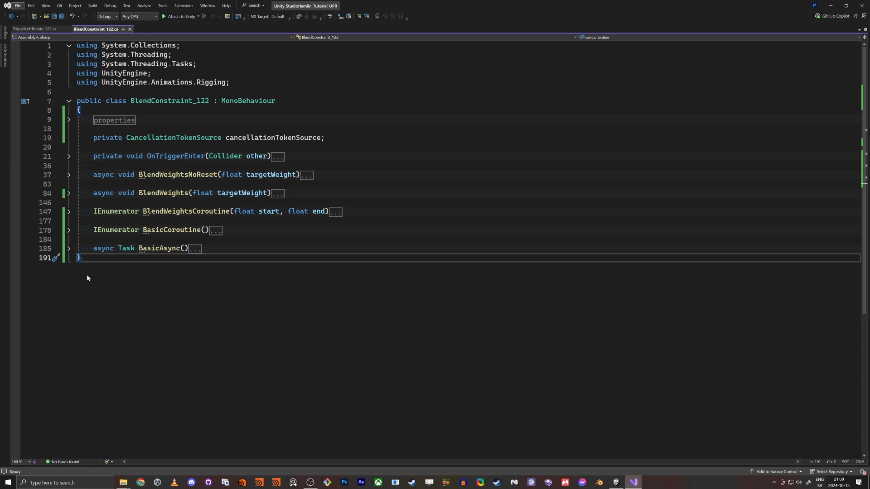
click(69, 248)
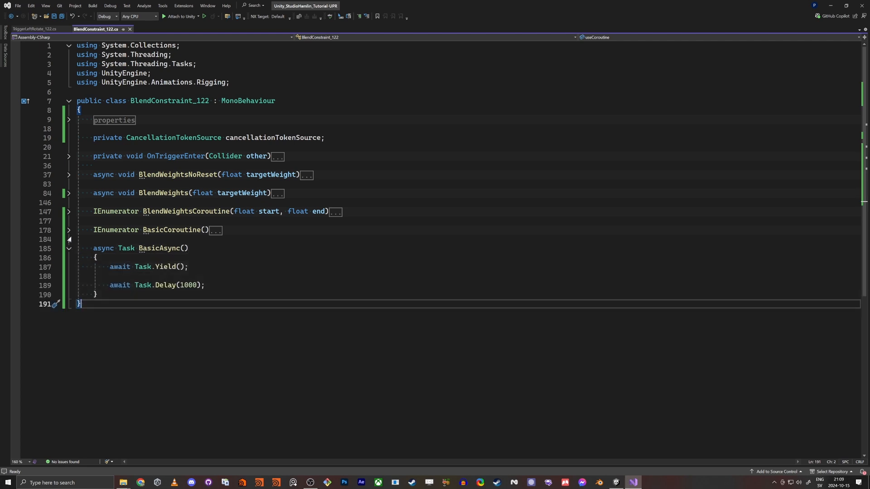
click(70, 230)
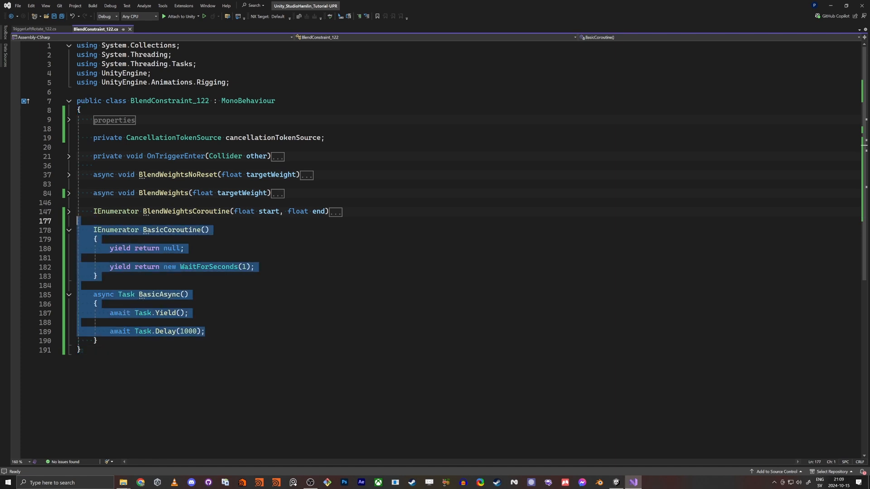
text(Stgr)
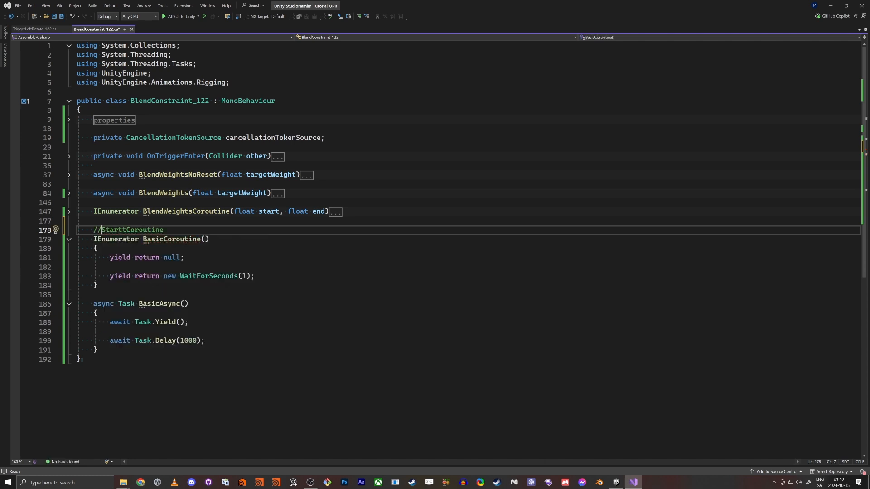
Step: Replace the first 'yield return null' with 'yield return new WaitForEndOfFrame();'
drag(95, 230, 97, 285)
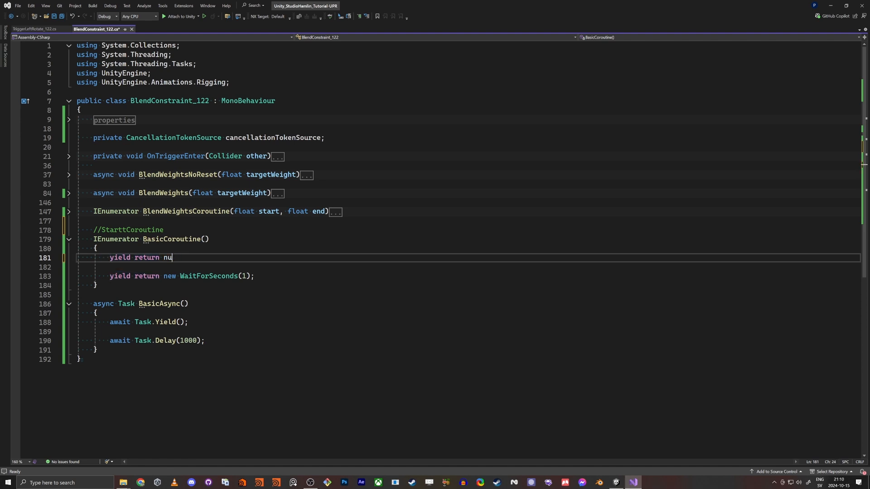
text(WaitForEndOfFrame(()
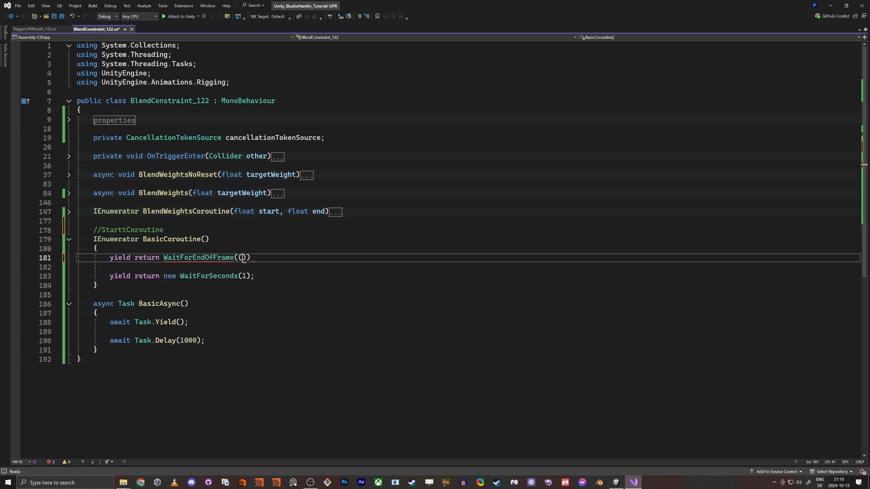
text(;)
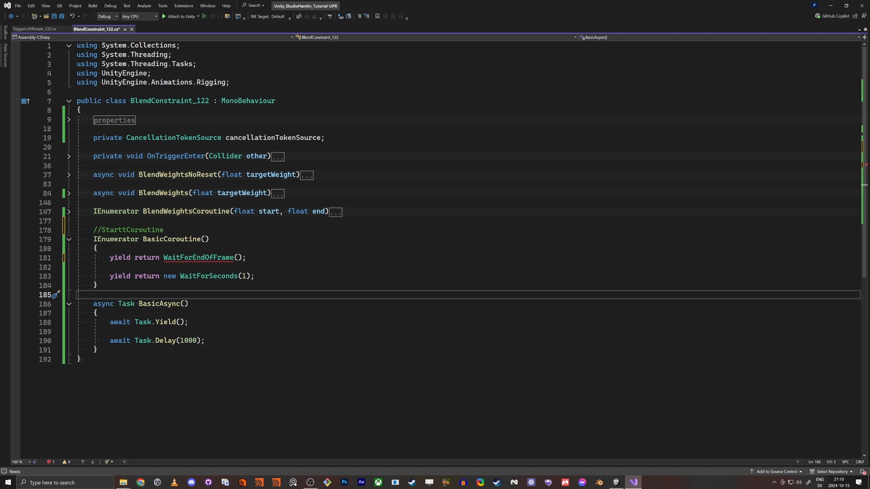
text(new)
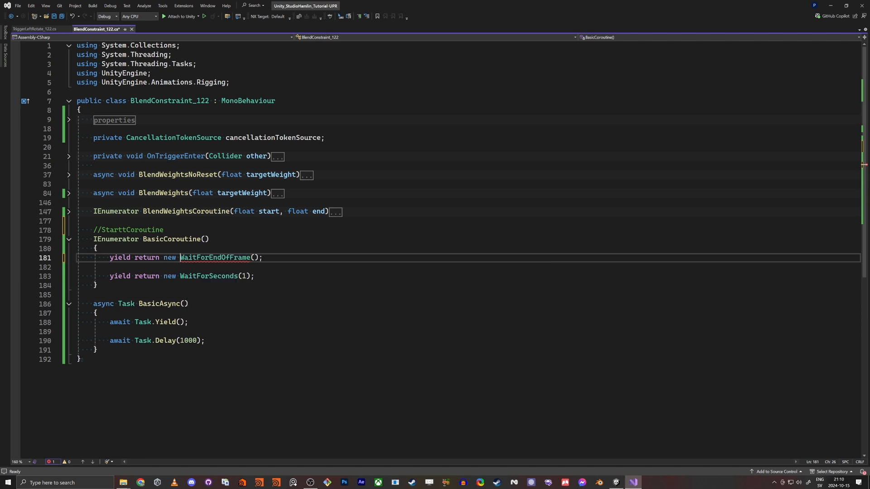
double_click(207, 275)
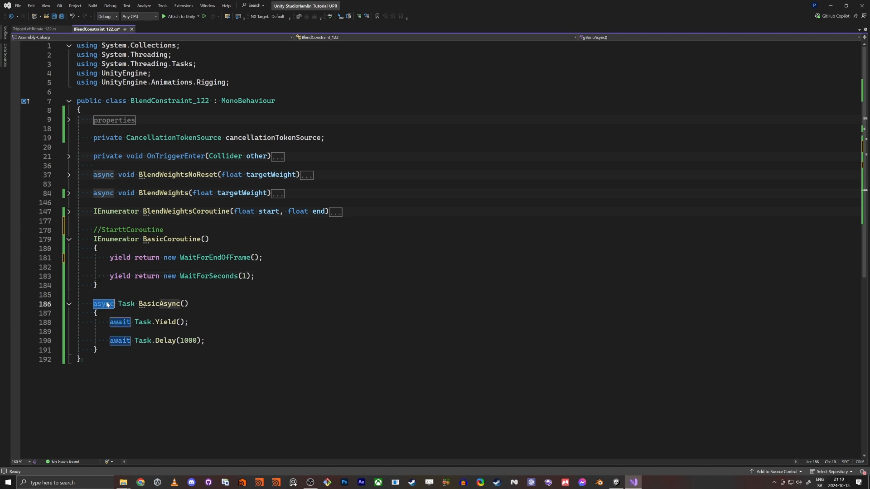
mouse_move(136, 46)
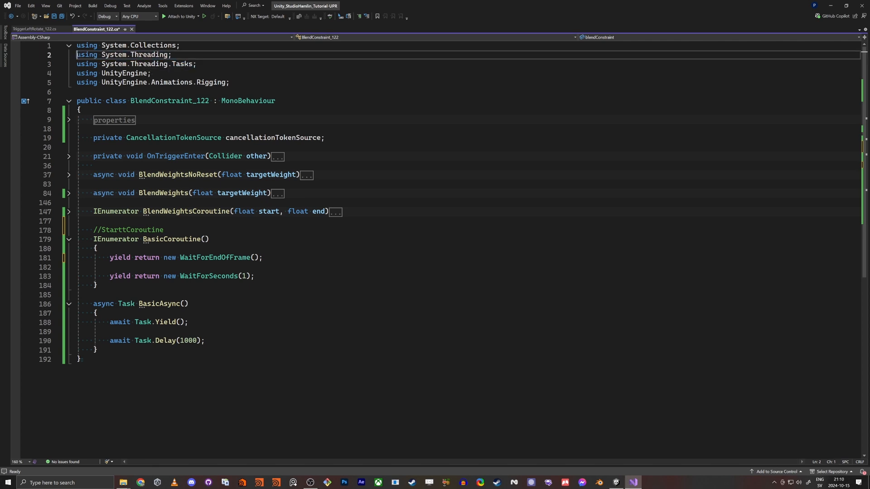
Step: Add a private void Update() calling StartCoroutine(BasicCoroutine()), then delete the example BasicCoroutine, Update and BasicAsync methods
text(//)
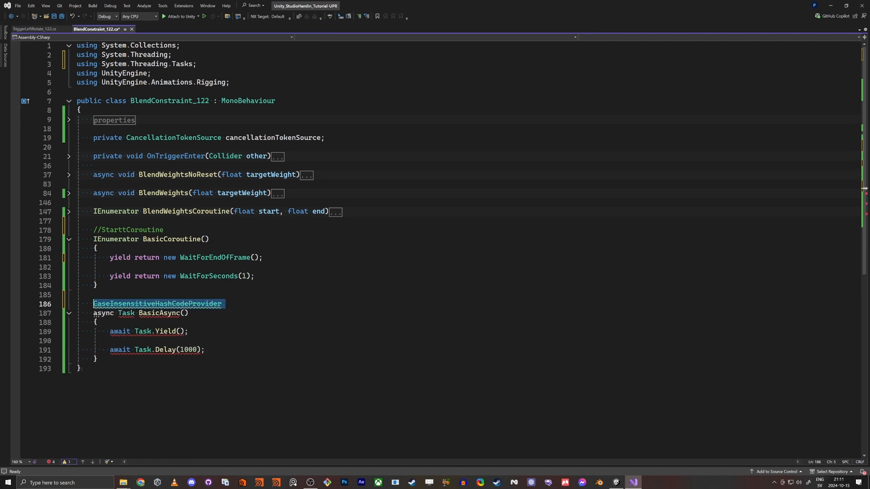
text(void Update()
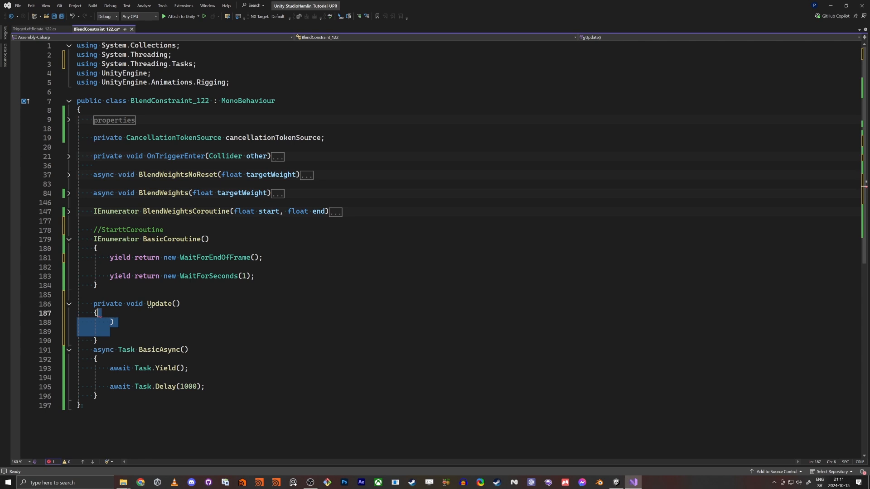
text(Basdi)
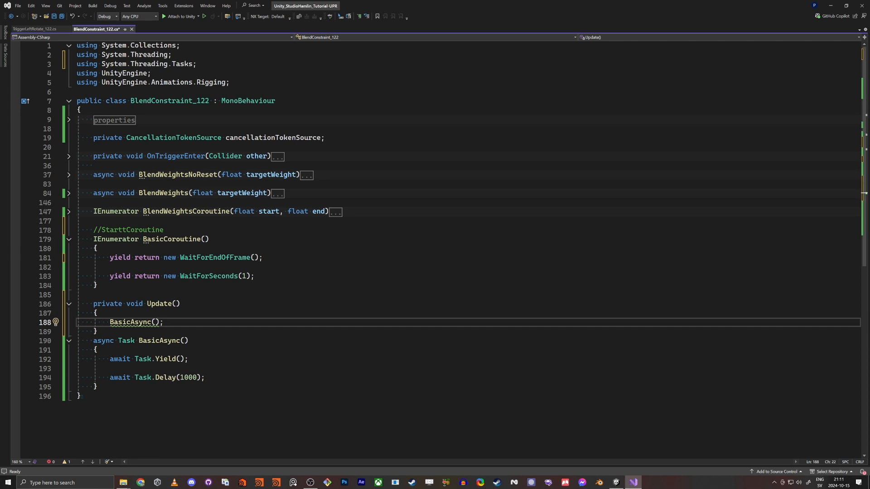
mouse_move(131, 323)
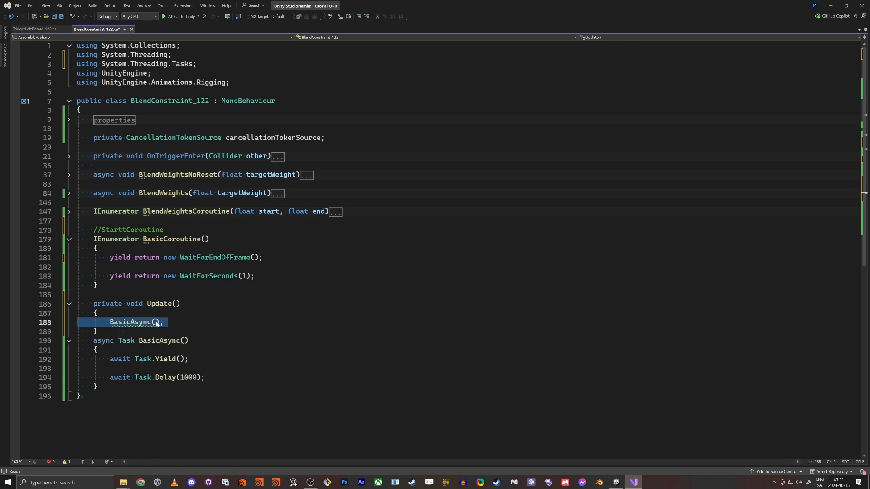
text(StartCoroutine();)
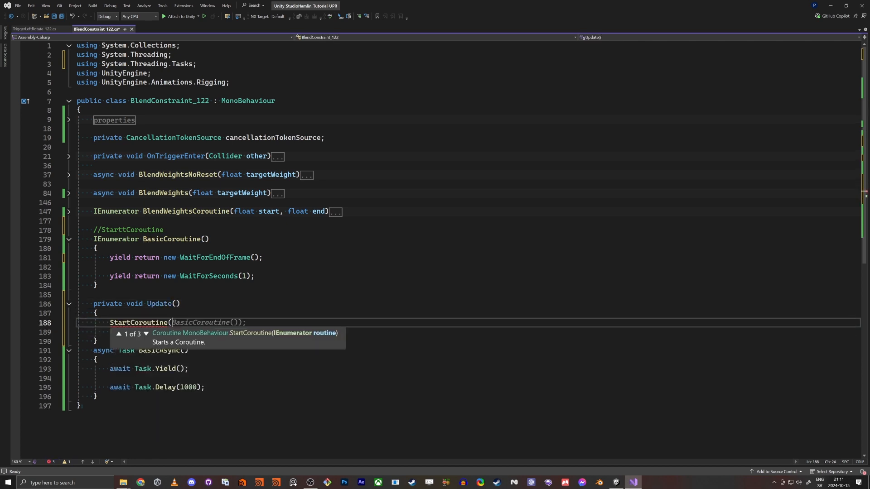
text(bas)
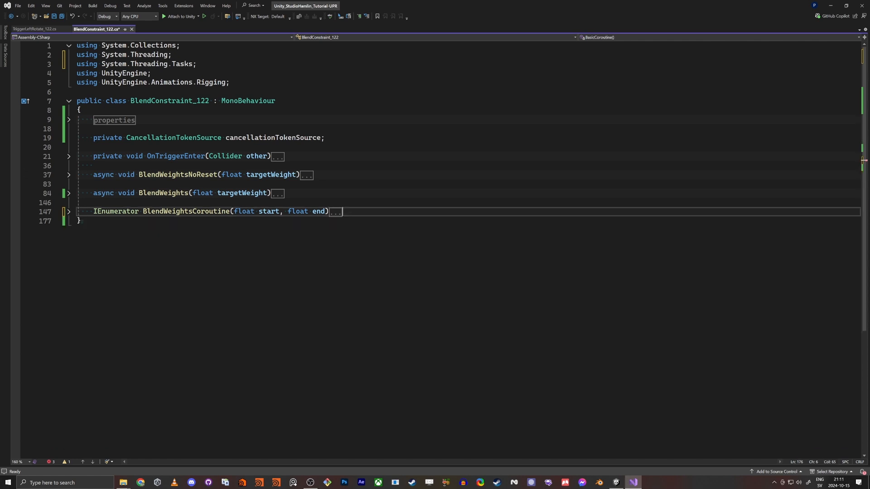
Step: Delete the useCoroutine and useBlendSimple fields from the properties region and reveal OnTriggerEnter's BlendWeights calls
click(336, 212)
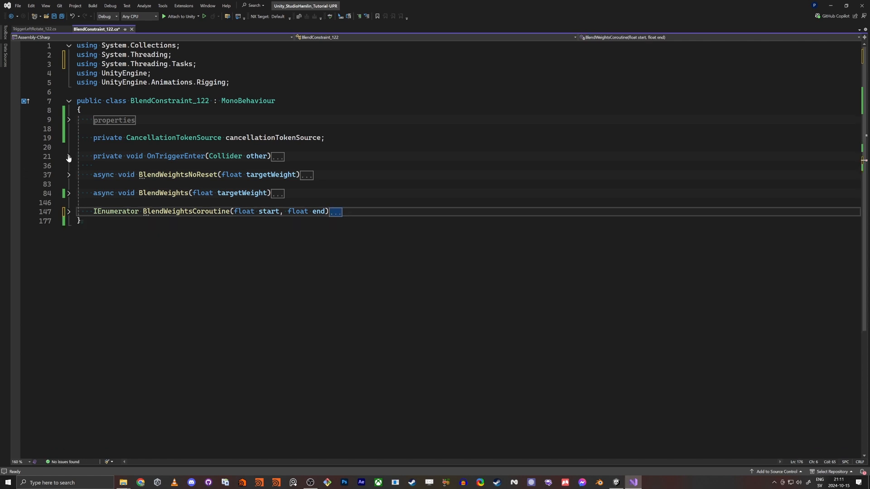
click(69, 120)
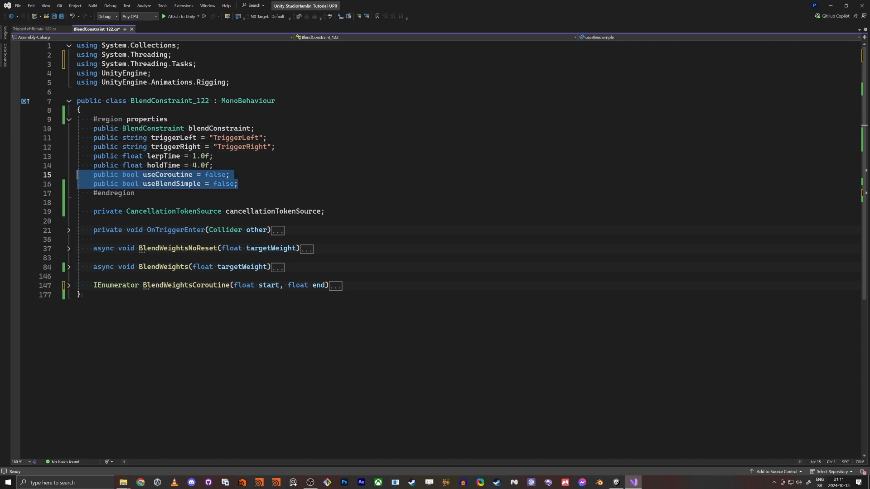
key(Delete)
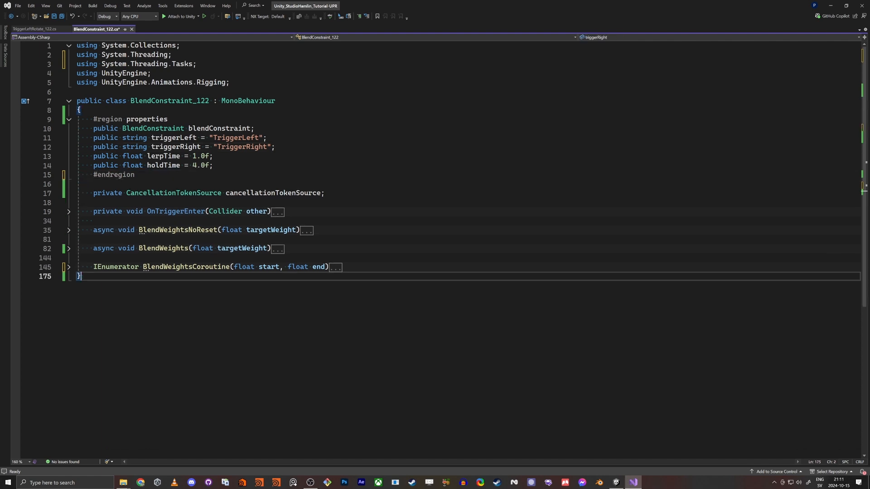
click(69, 120)
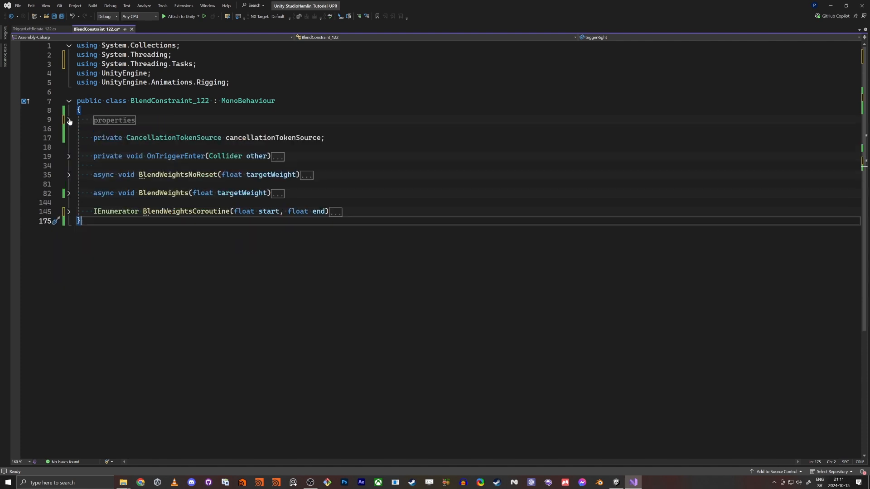
click(68, 156)
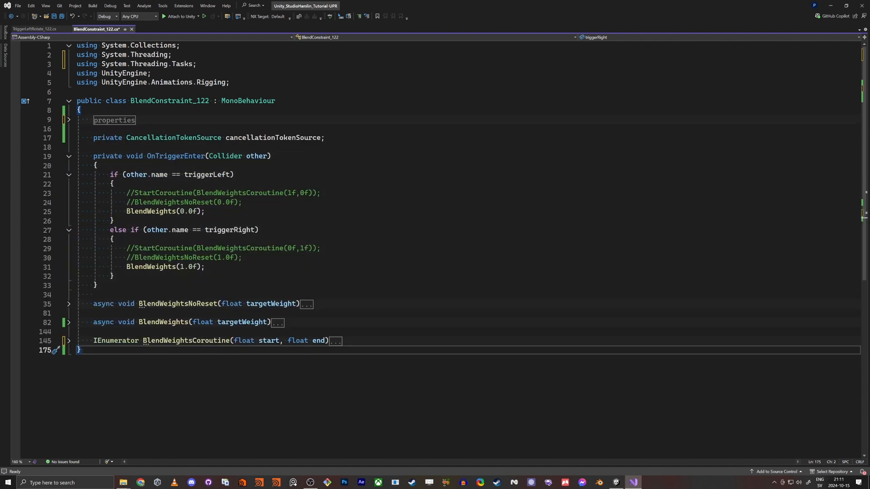
click(165, 211)
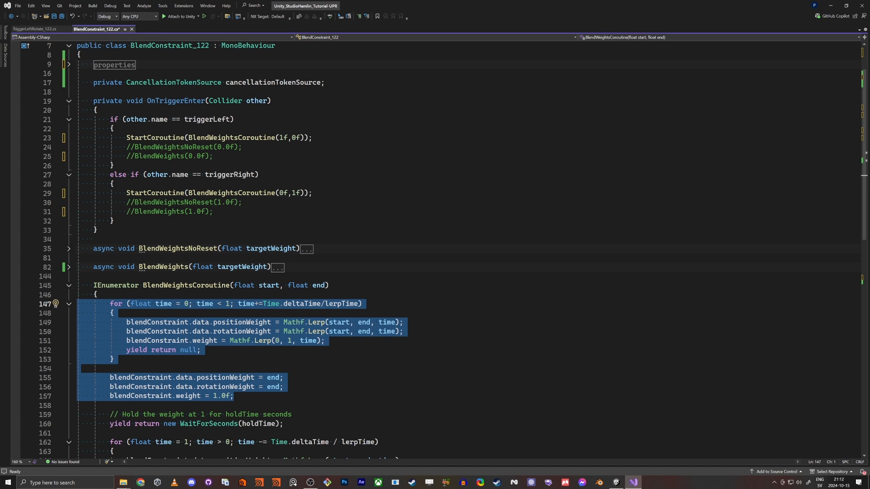
scroll(down, 3)
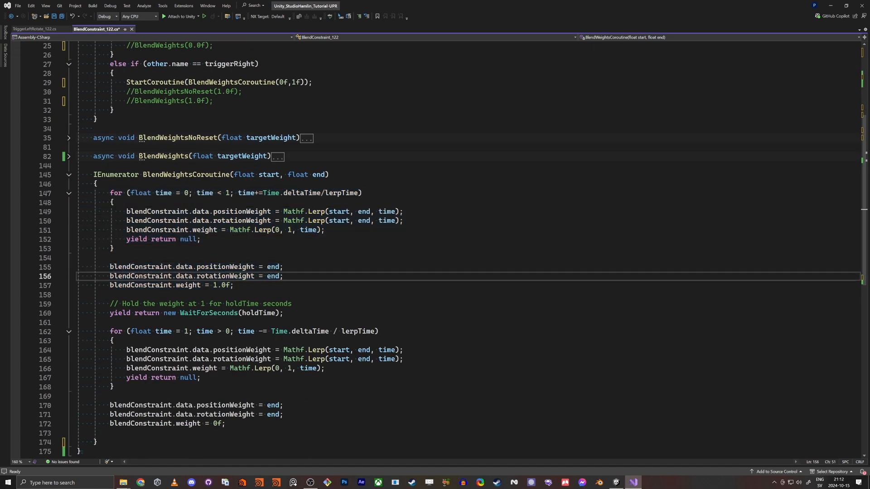
click(368, 212)
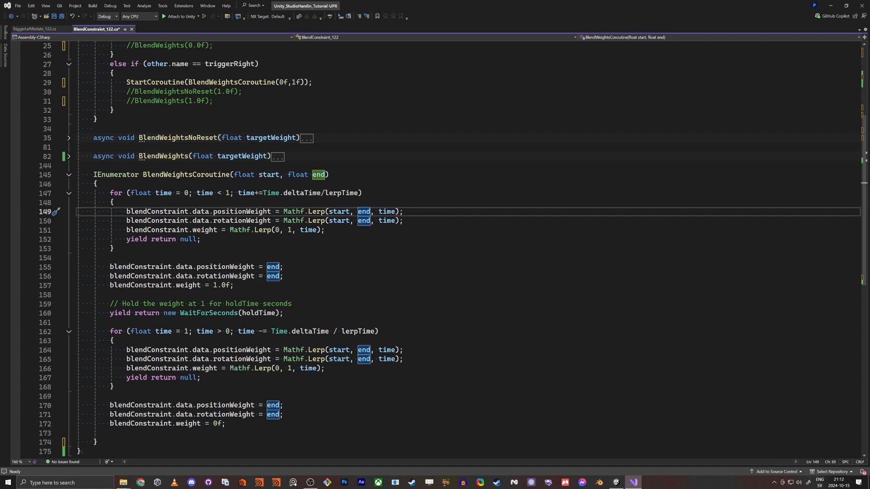
drag(127, 192, 110, 258)
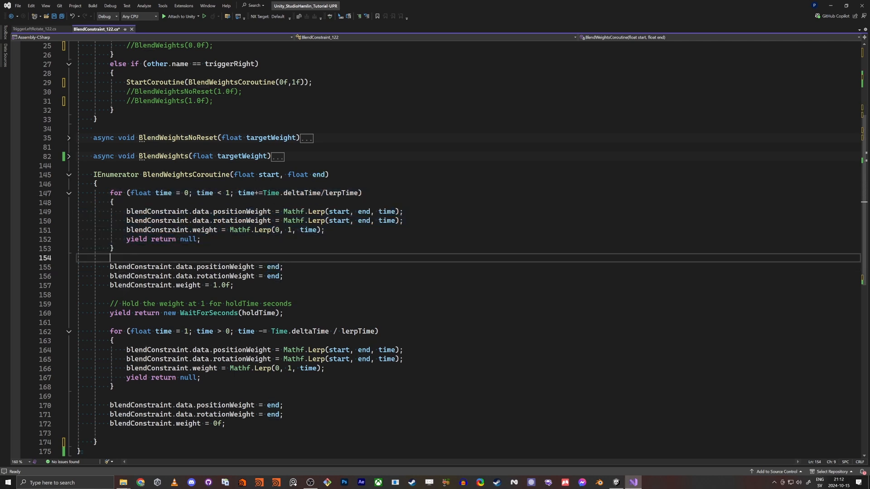
double_click(273, 266)
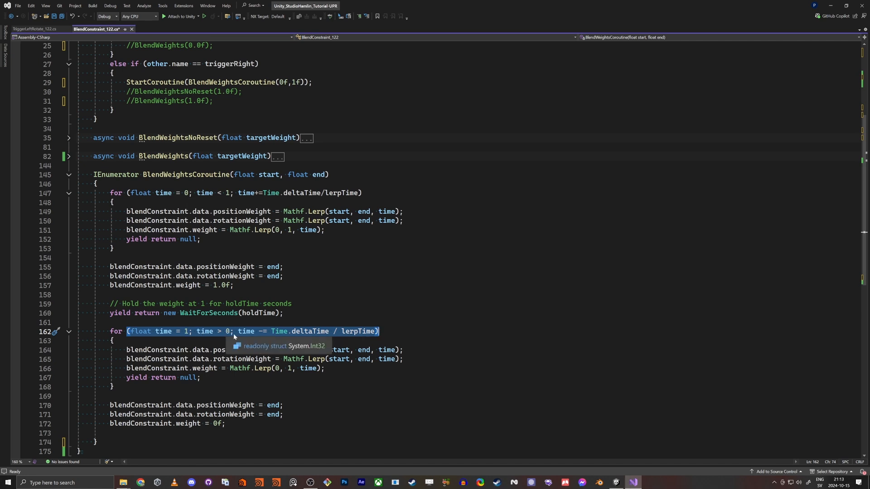
mouse_move(259, 333)
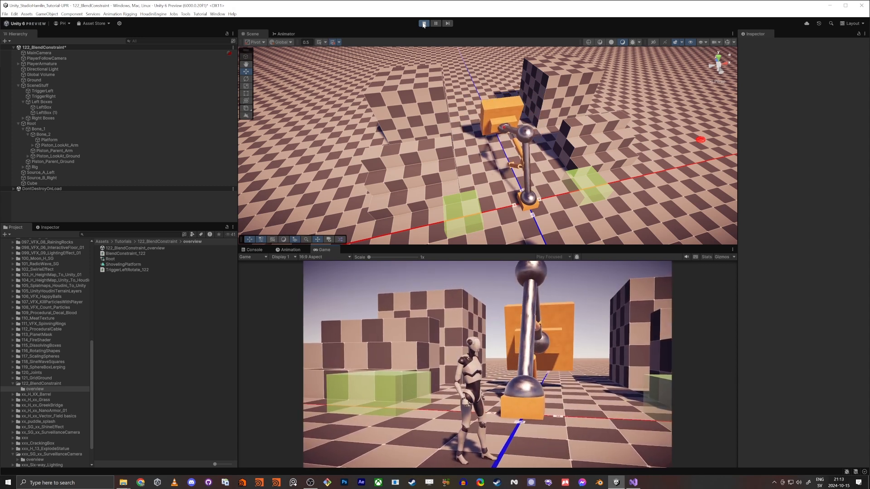
Step: Stop play mode after walking the character through the triggers and return to the script
click(424, 24)
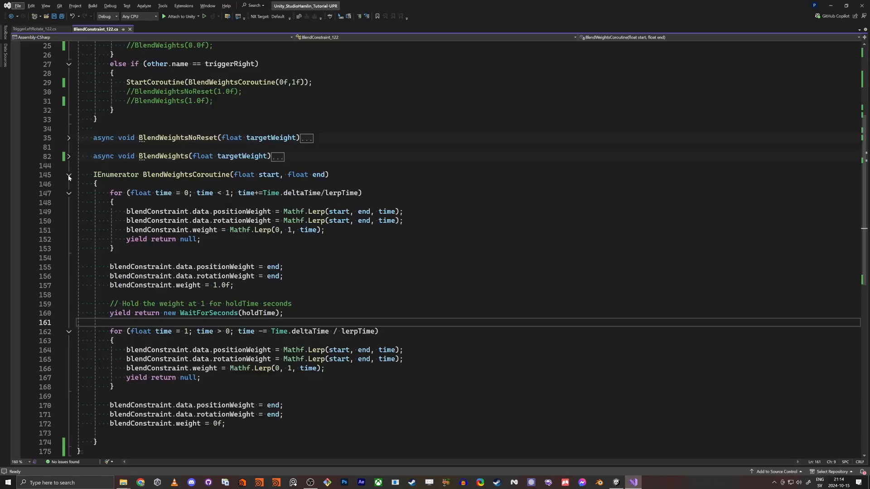
Step: Review the yield return statements in BlendWeightsCoroutine before folding it away
click(69, 176)
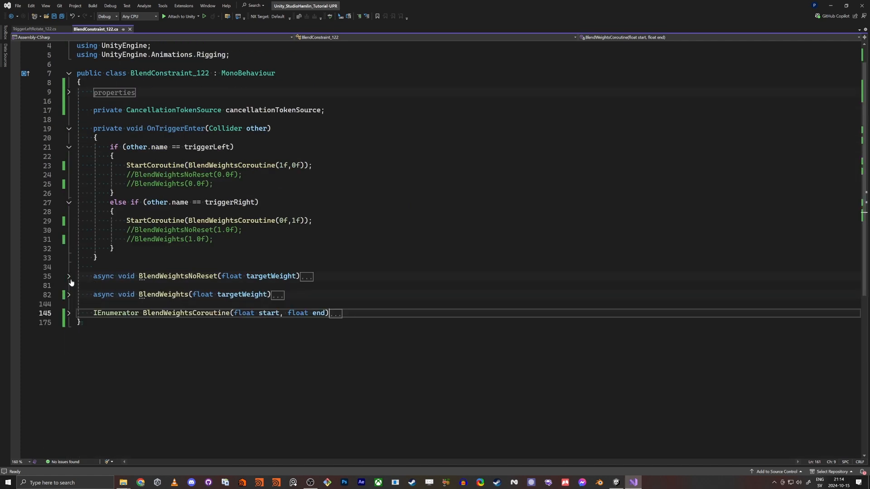
click(69, 312)
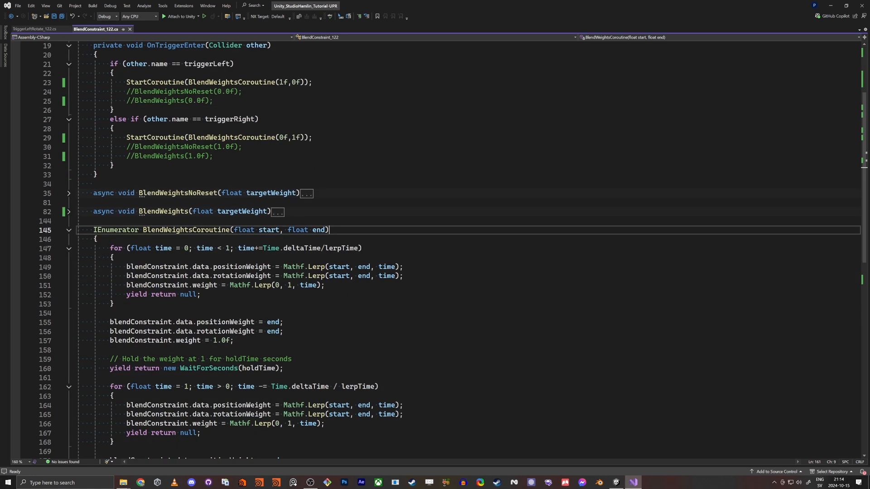
double_click(116, 230)
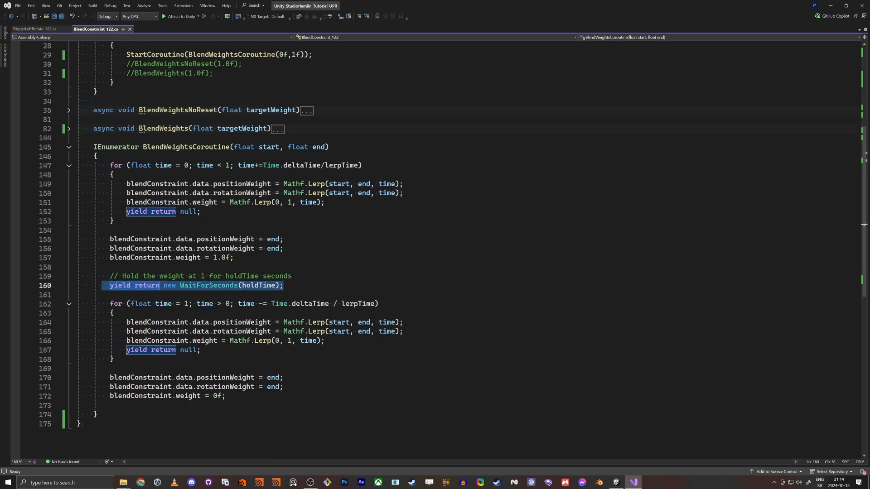
Step: Expand BlendWeightsNoReset to show its async body with Task.Yield and Task.Delay
scroll(up, 3)
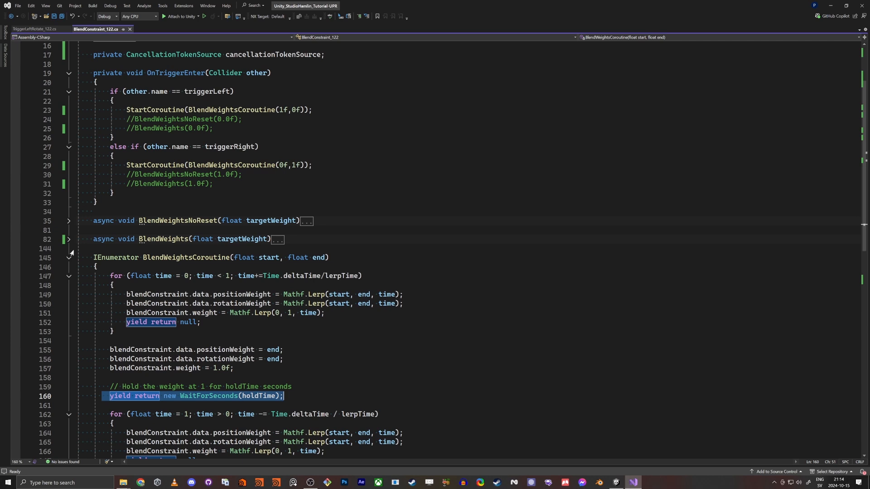
click(69, 220)
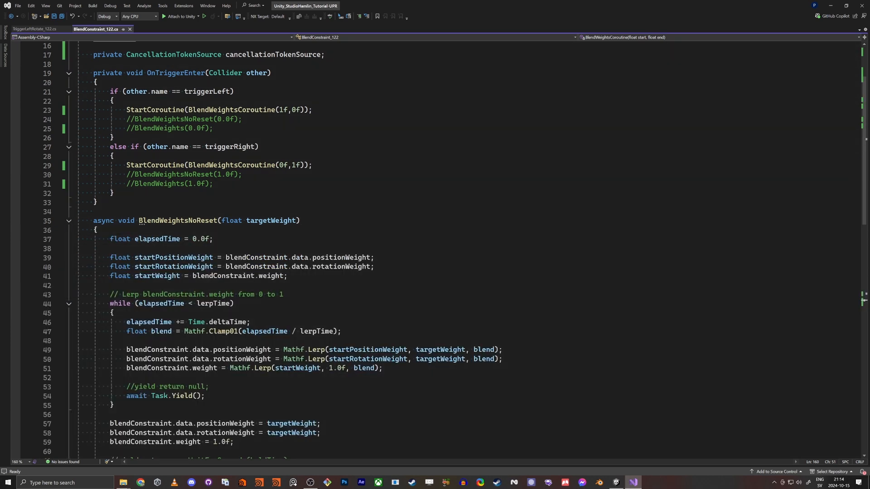
scroll(down, 3)
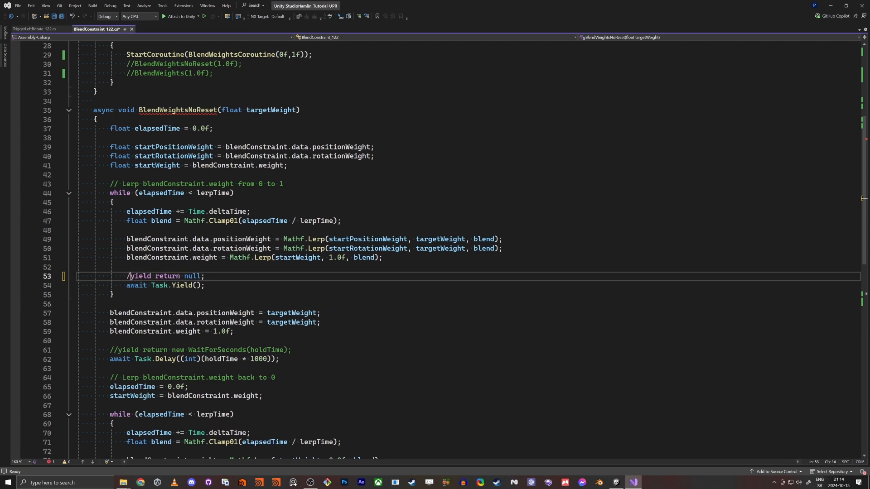
text(/)
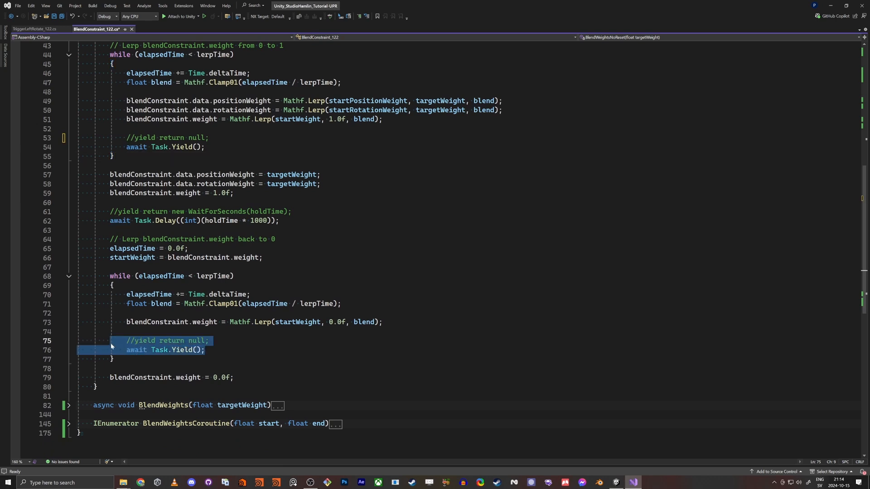
click(113, 359)
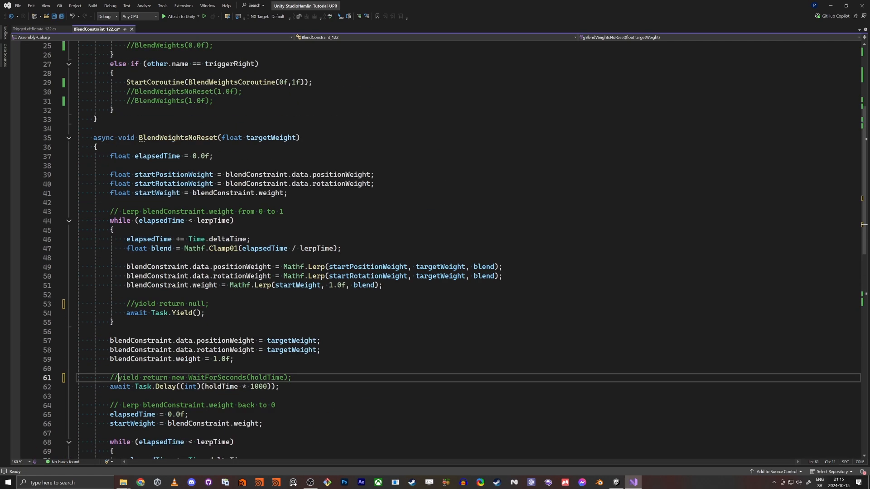
drag(110, 156, 208, 303)
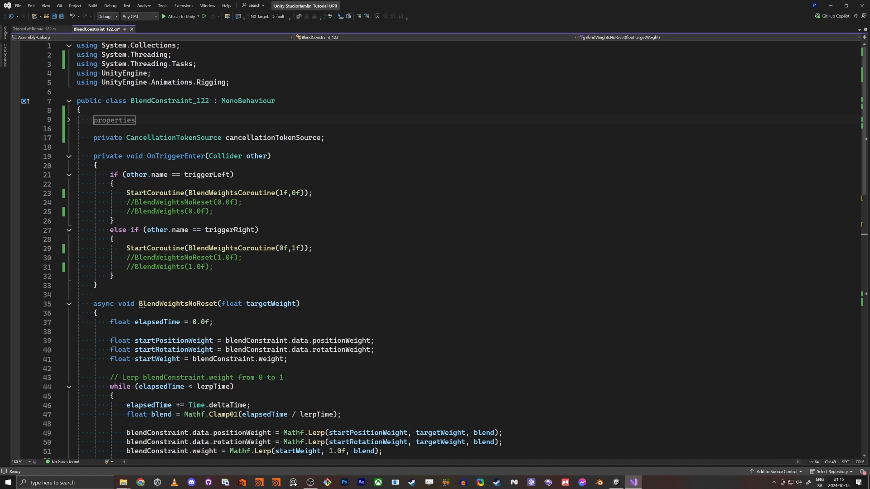
scroll(down, 3)
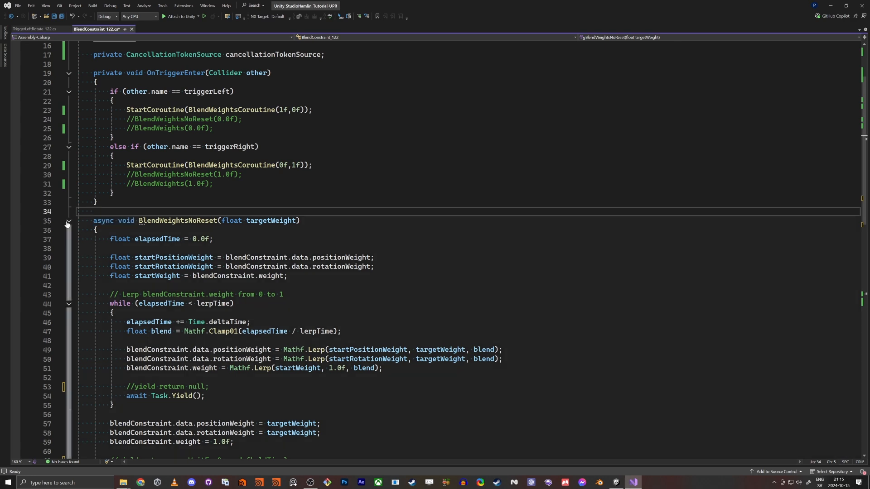
Step: Collapse BlendWeightsNoReset, expand BlendWeights and examine its cancellable Task.Delay duration expression
click(69, 221)
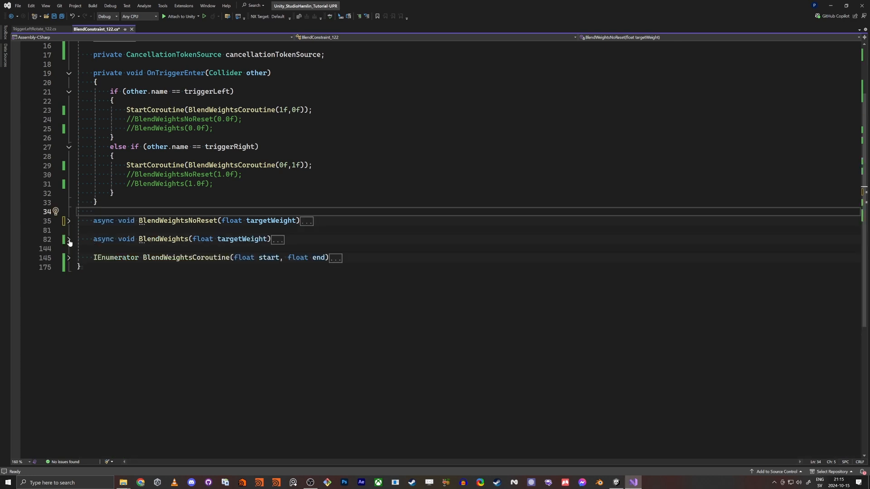
click(68, 239)
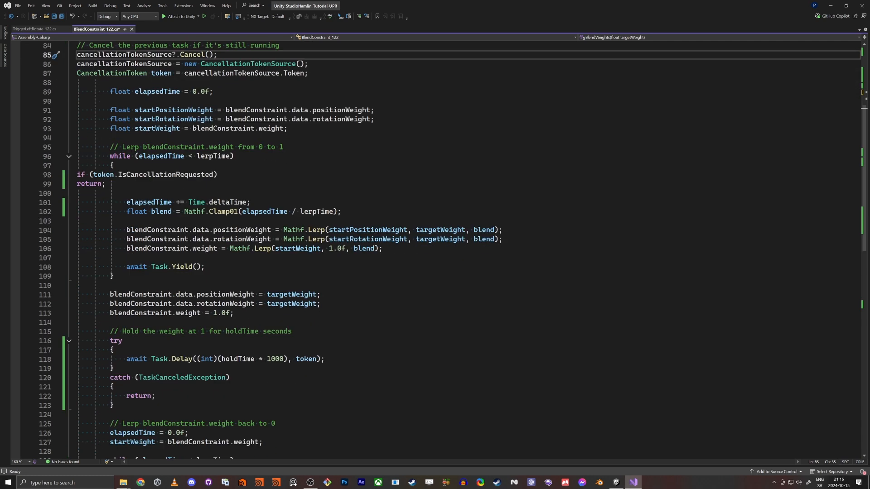
scroll(down, 3)
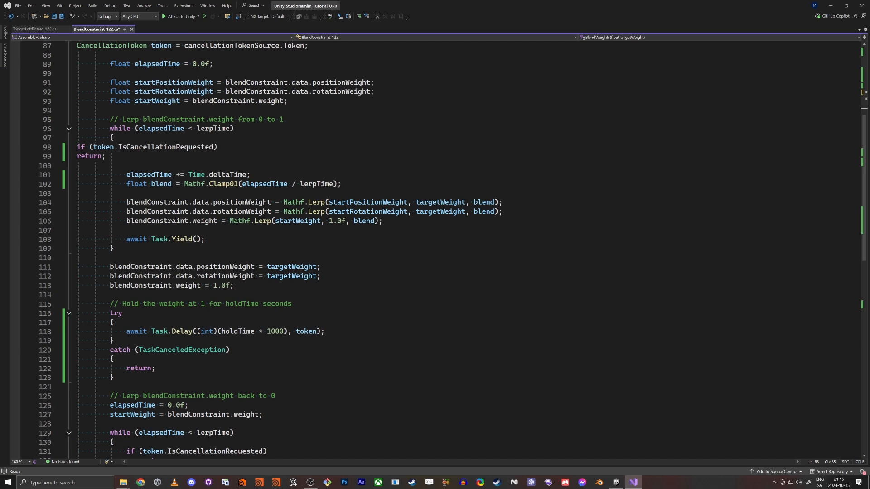
drag(205, 332, 284, 332)
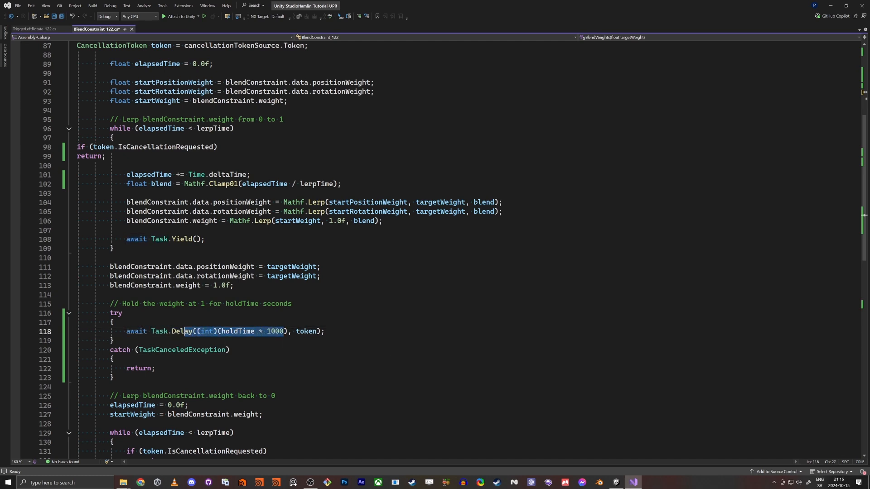
click(159, 331)
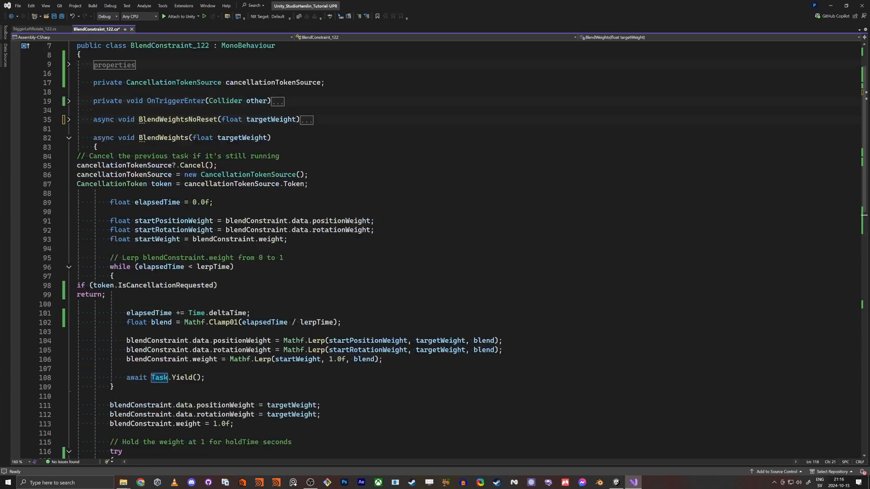
Step: Highlight every use of cancellationTokenSource through the method's token checks
double_click(271, 138)
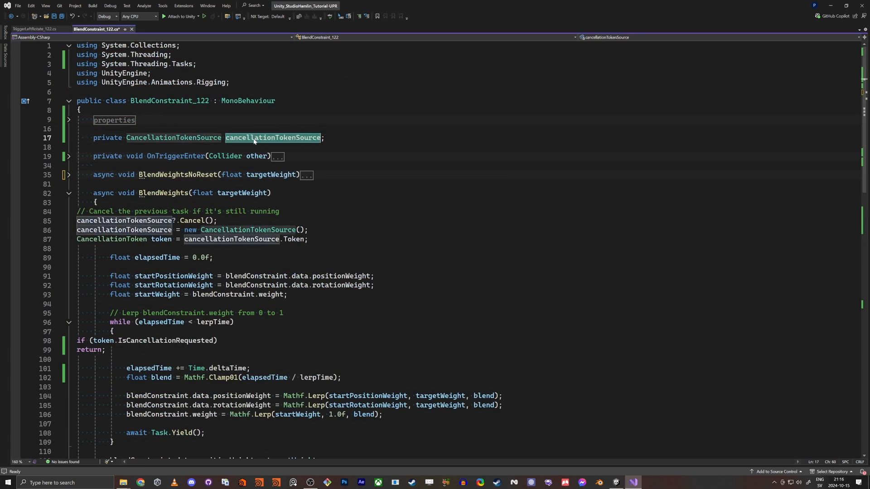
scroll(down, 3)
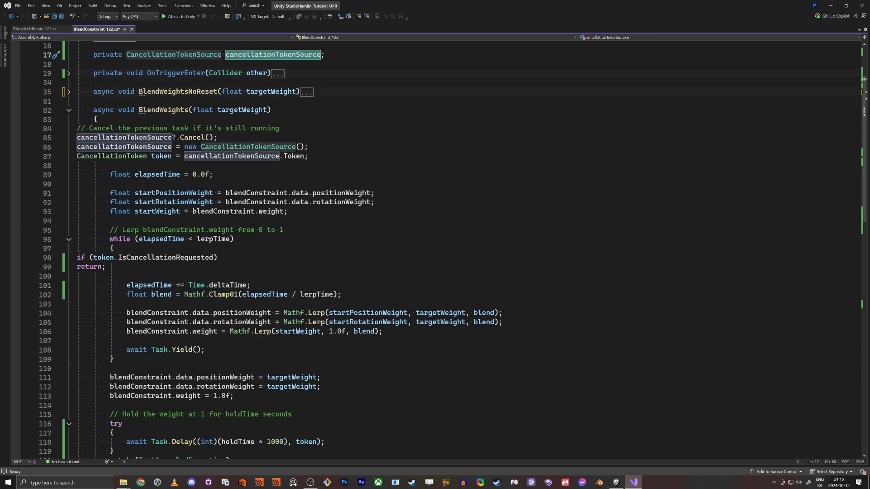
scroll(down, 3)
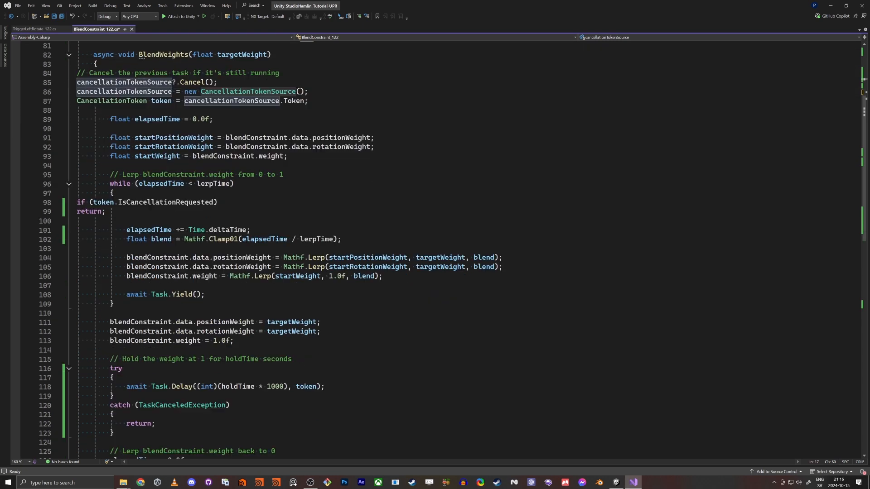
scroll(down, 3)
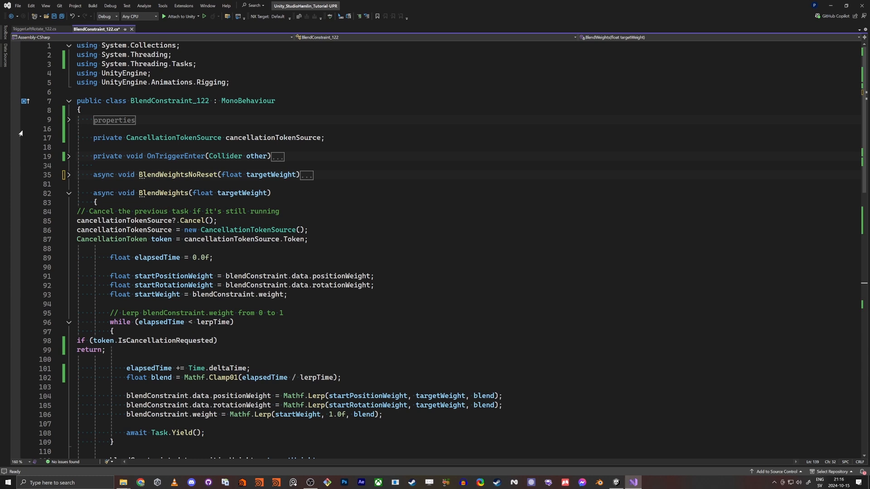
Step: Switch OnTriggerEnter to call BlendWeights(0.0f)/(1.0f) instead of StartCoroutine, save, and start play mode
click(69, 193)
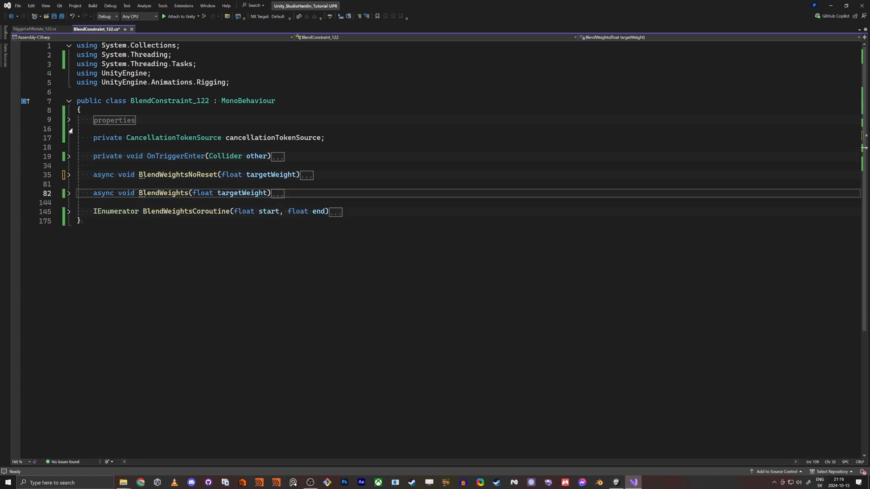
click(68, 156)
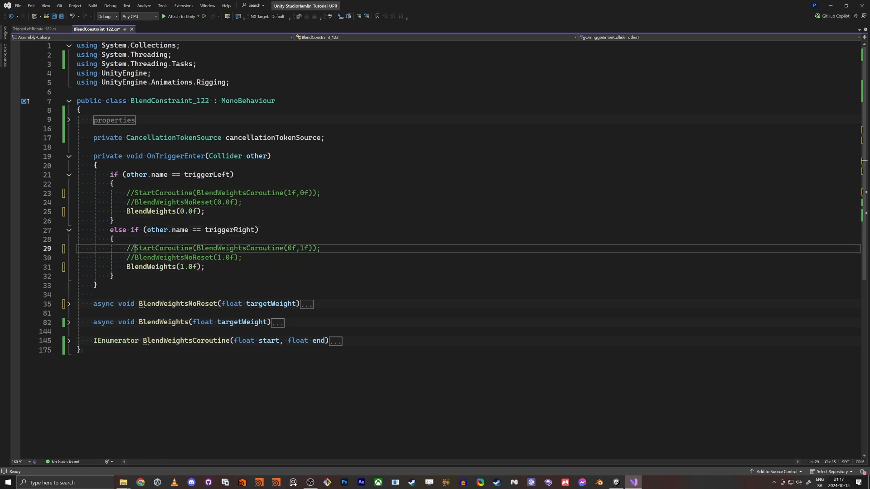
key(Ctrl+S)
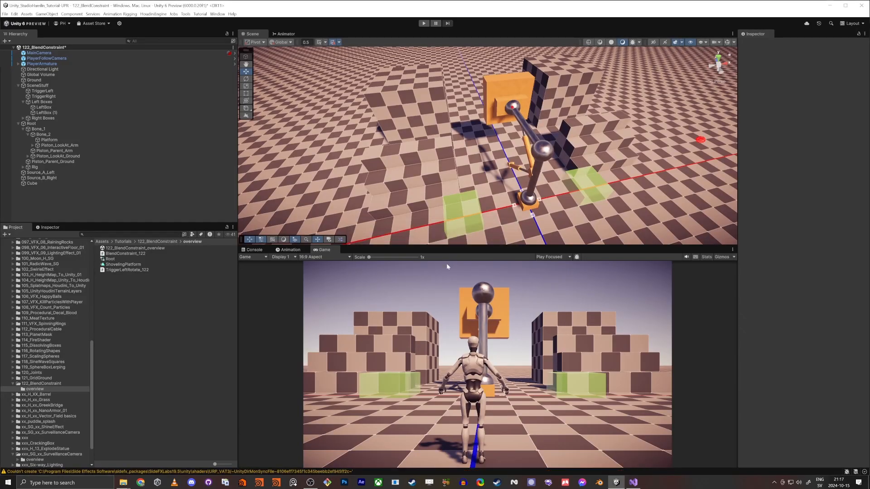
click(423, 24)
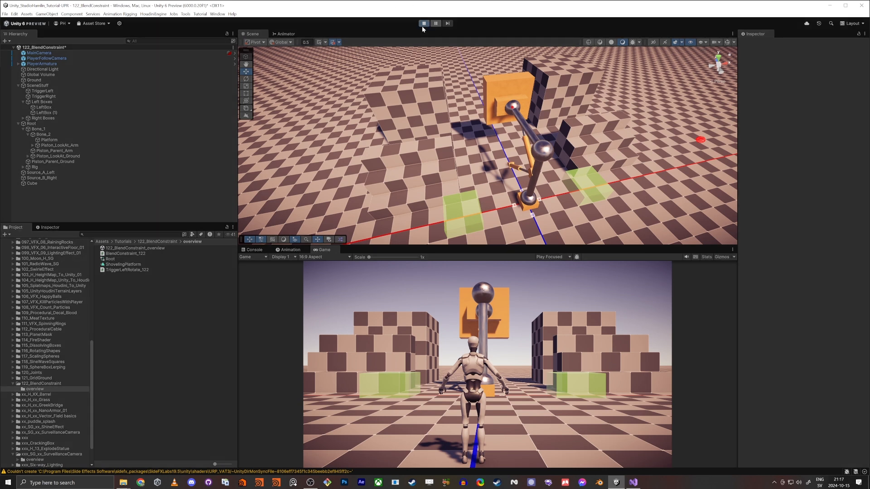